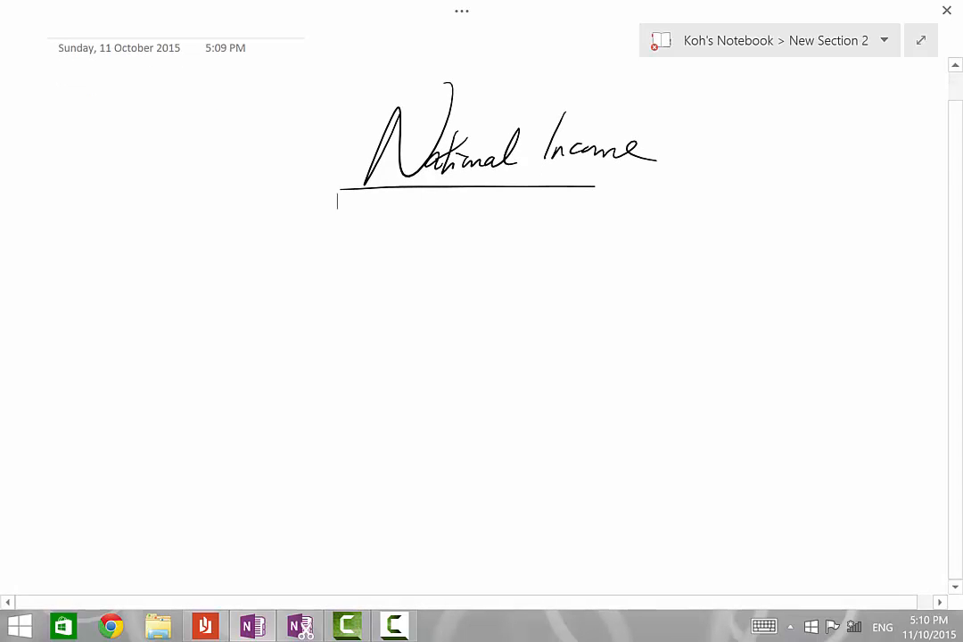
Step: Draw arrows from the title and handwrite 'National Income Accounting' and 'Determination / Keynesian Economics'
left_click_drag(414, 214, 343, 281)
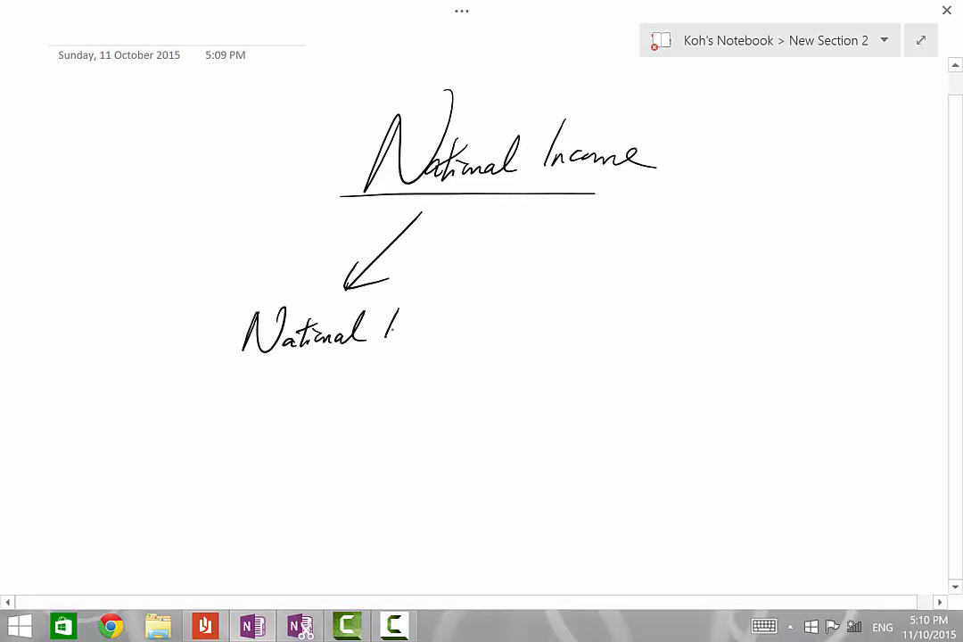
left_click_drag(402, 326, 472, 334)
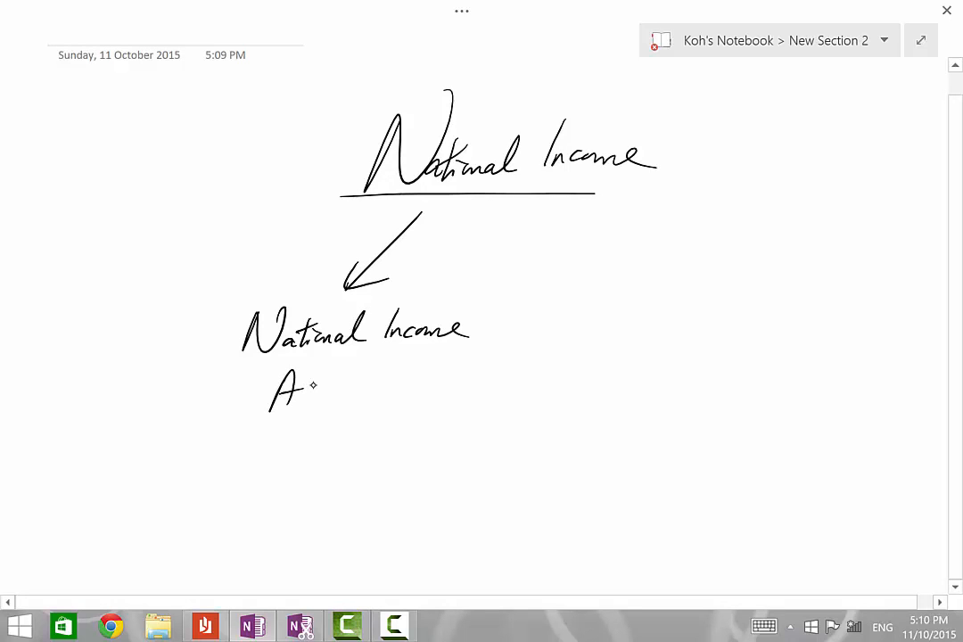
left_click_drag(295, 392, 415, 397)
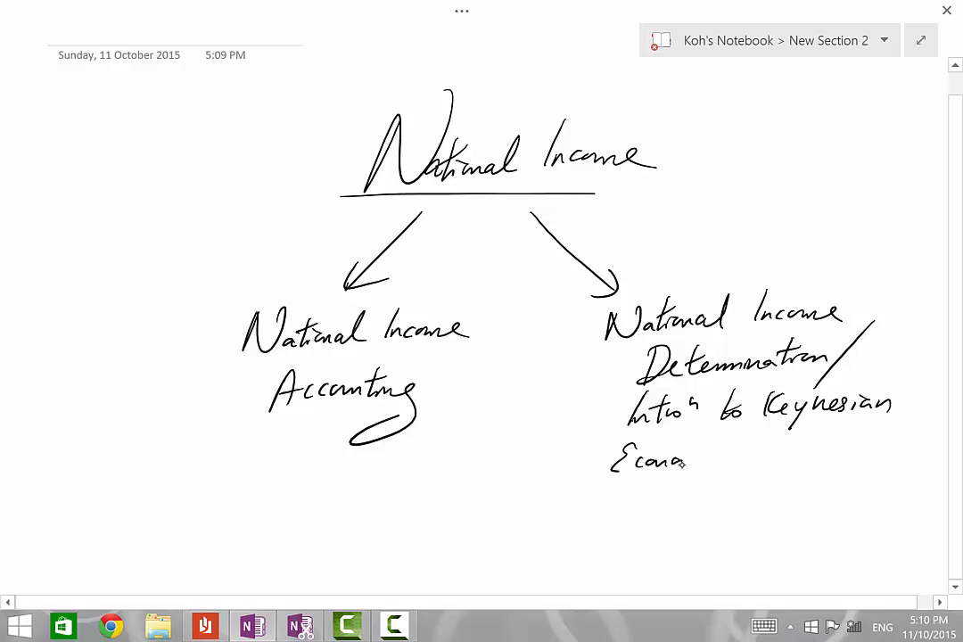
left_click_drag(678, 459, 739, 459)
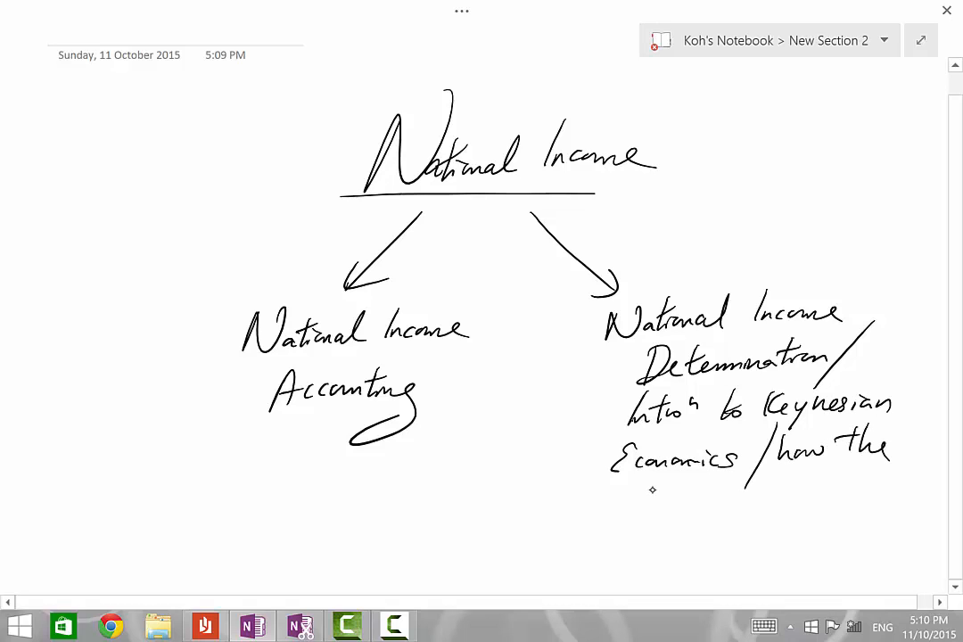
type("Macro F")
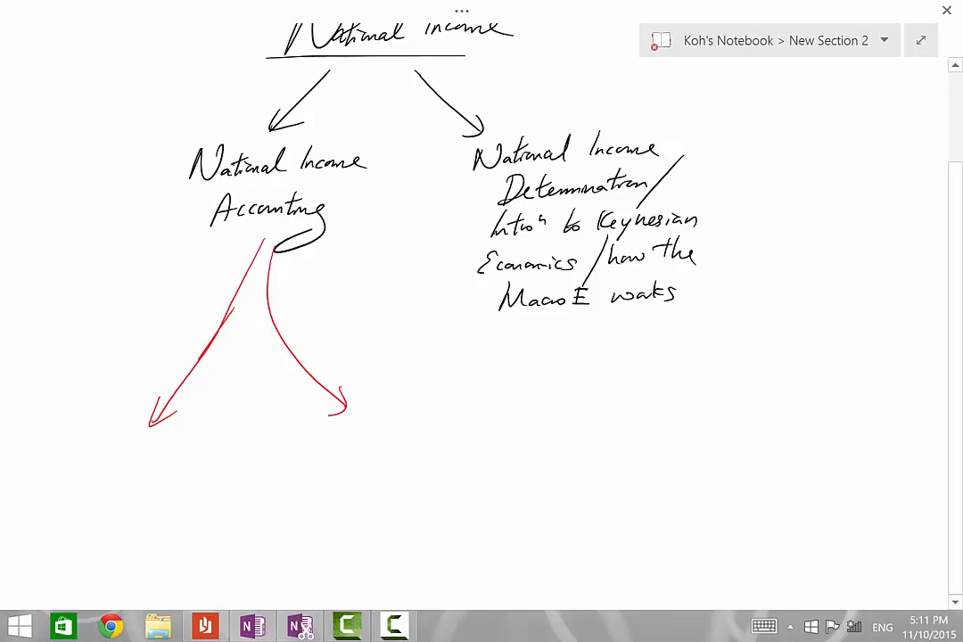
Step: Handwrite 'Perf. of Economy' and the 4 KEIs with aims, including 'price stab.' and 'ext. health'
left_click_drag(89, 446, 138, 468)
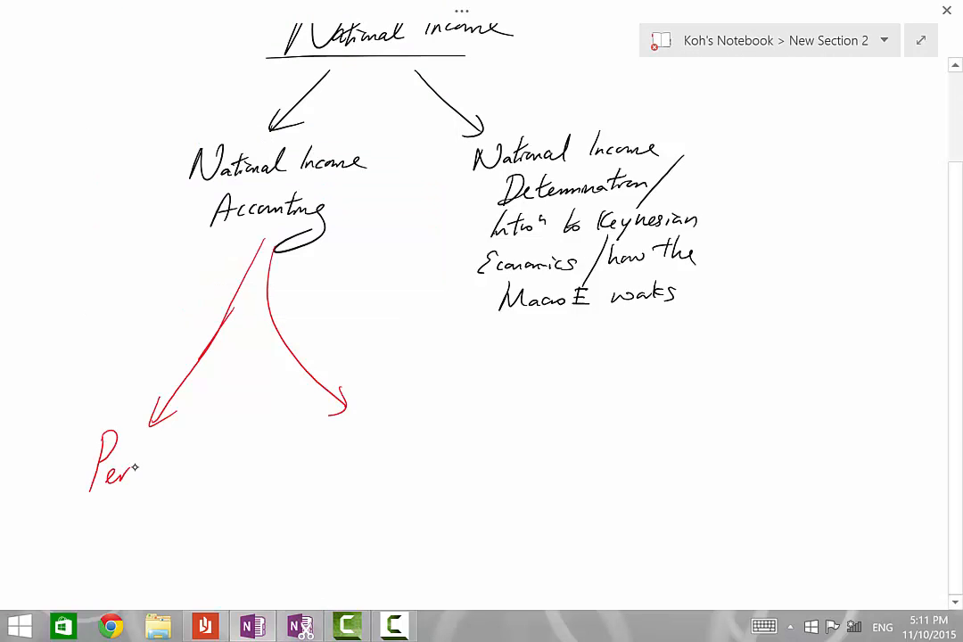
left_click_drag(125, 460, 160, 522)
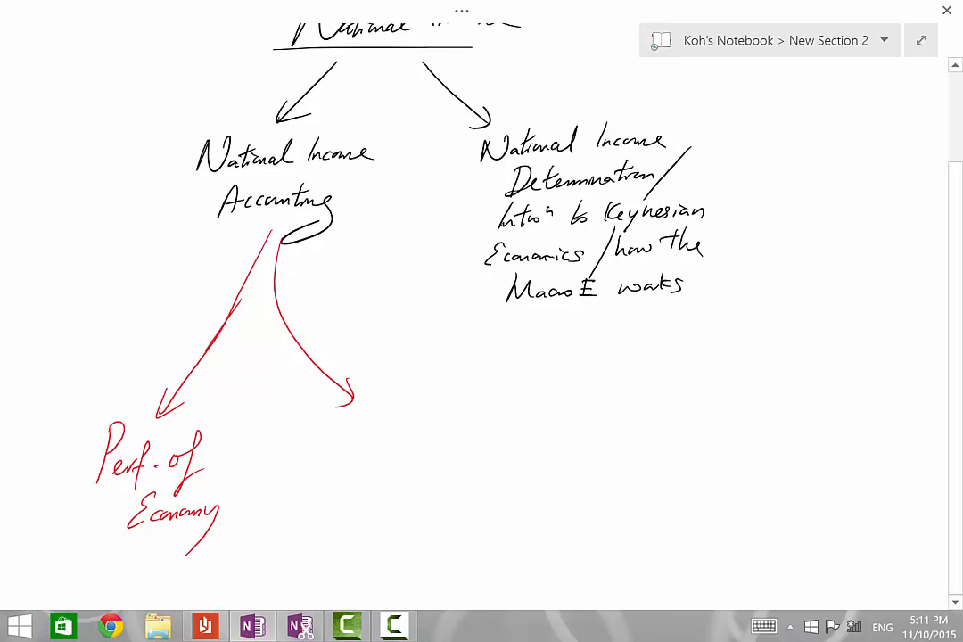
scroll("up", 3)
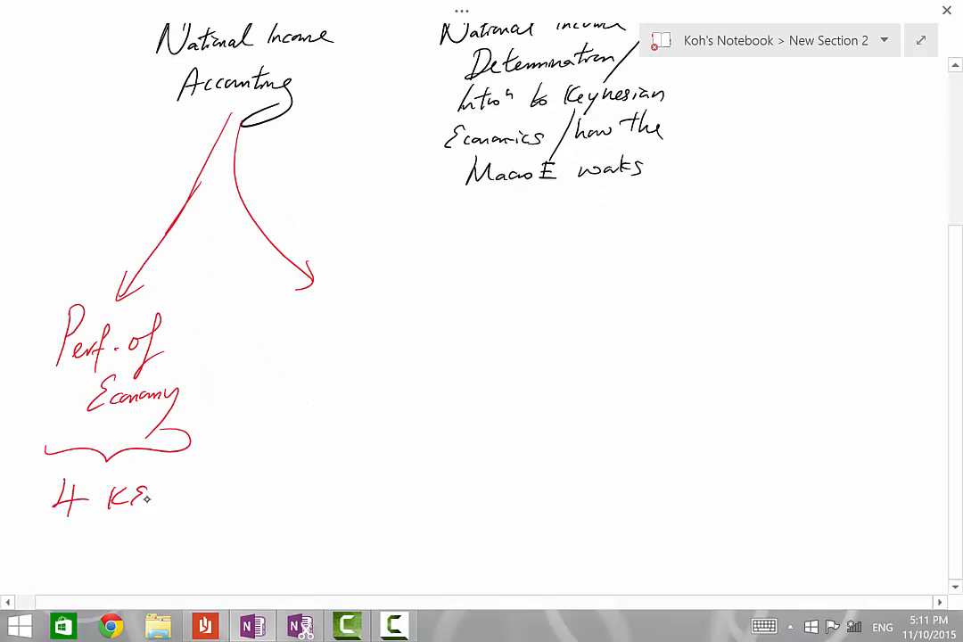
scroll("down", 3)
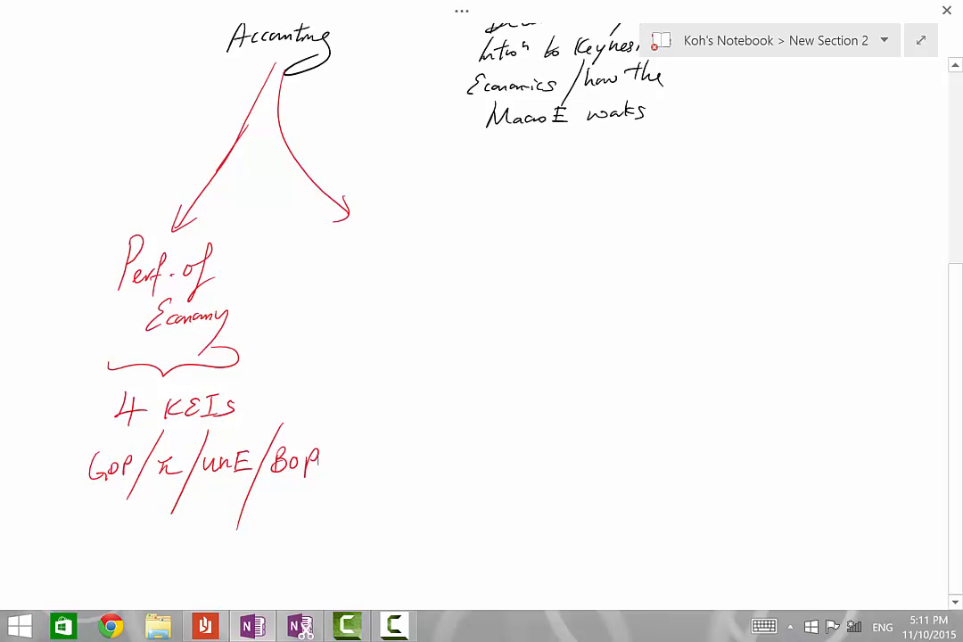
scroll("down", 3)
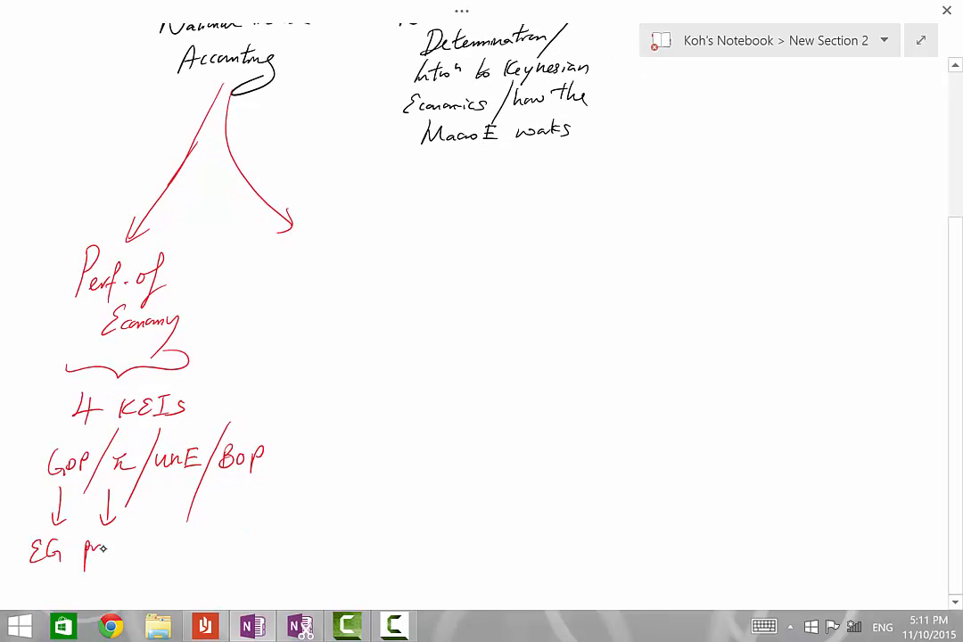
type("price stab. unemp ext.")
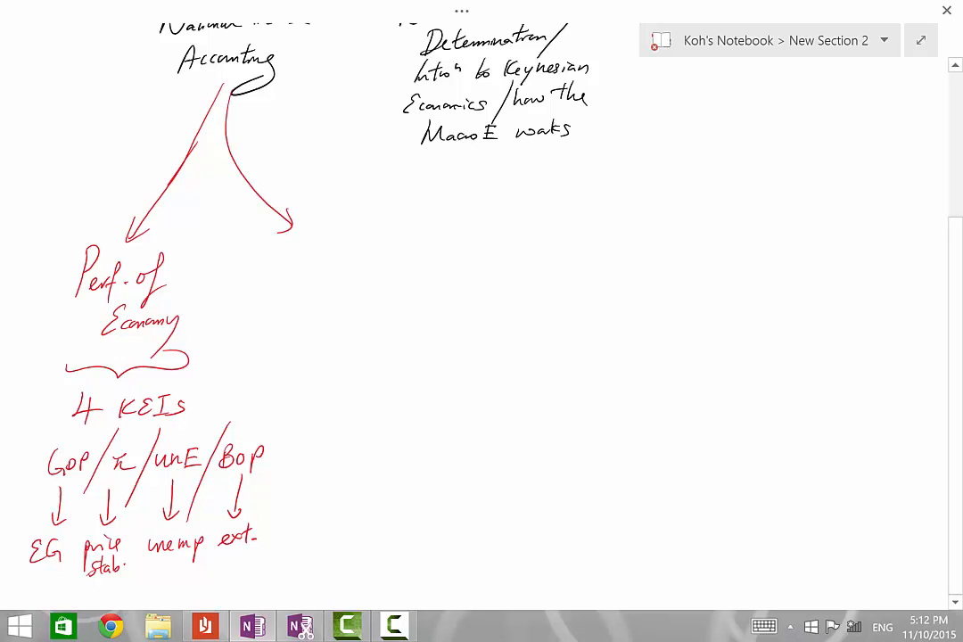
type("health")
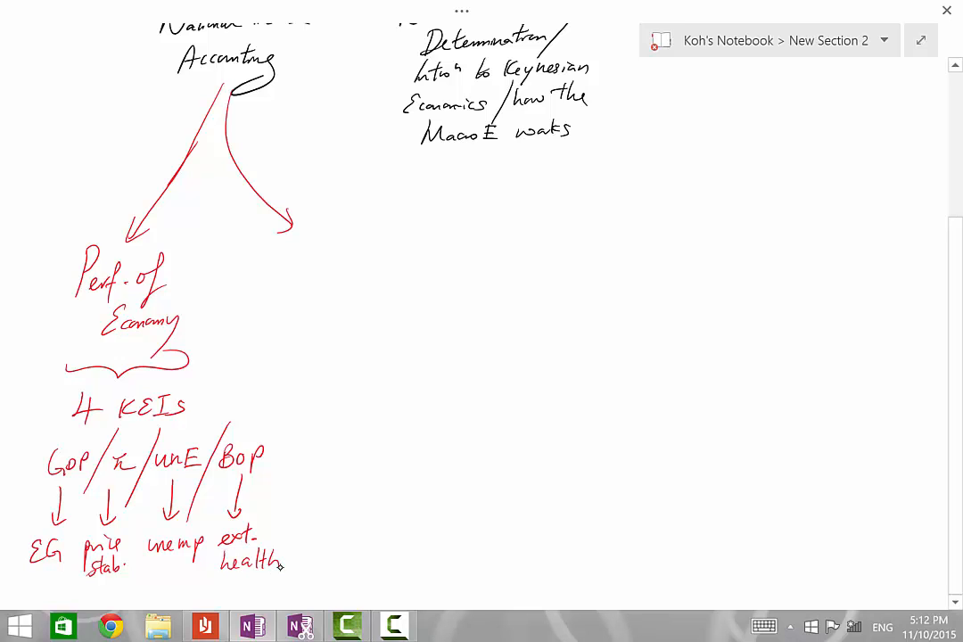
scroll("up", 3)
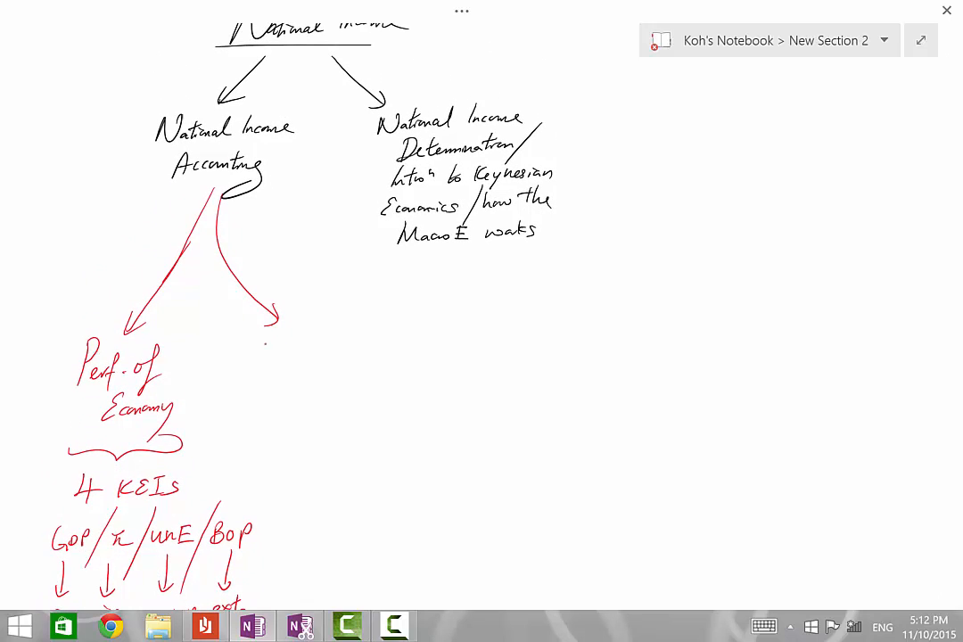
Step: Write 'SoL in economy' branching into 'material + non-material' and begin a house sketch
type("SoL")
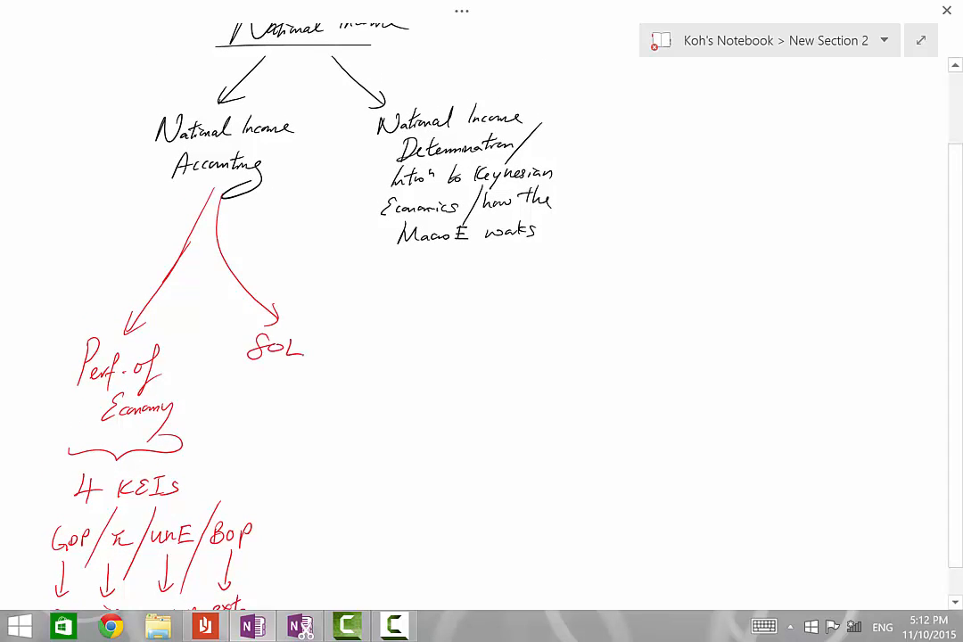
type("in")
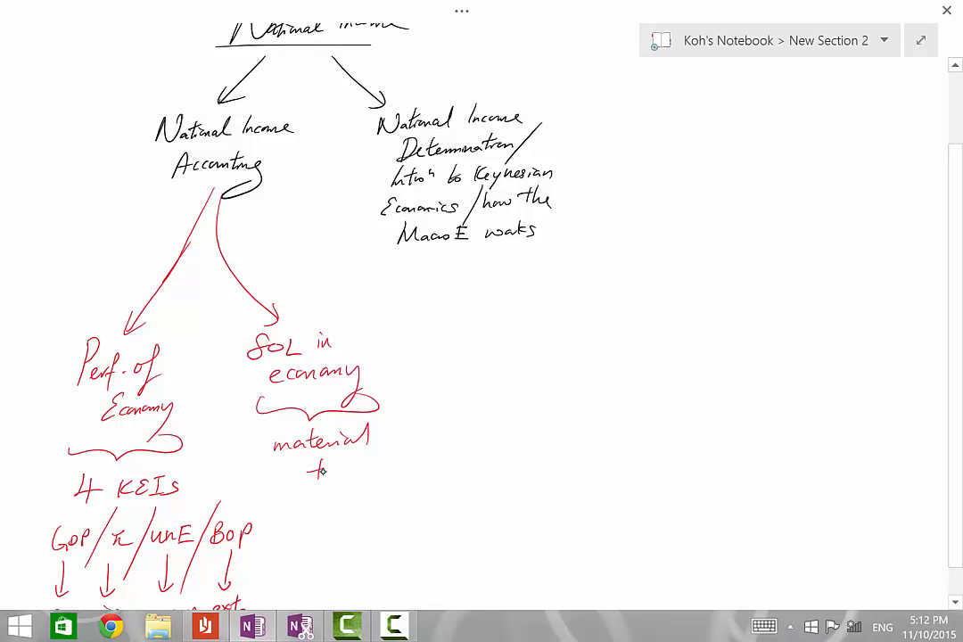
type("non-m")
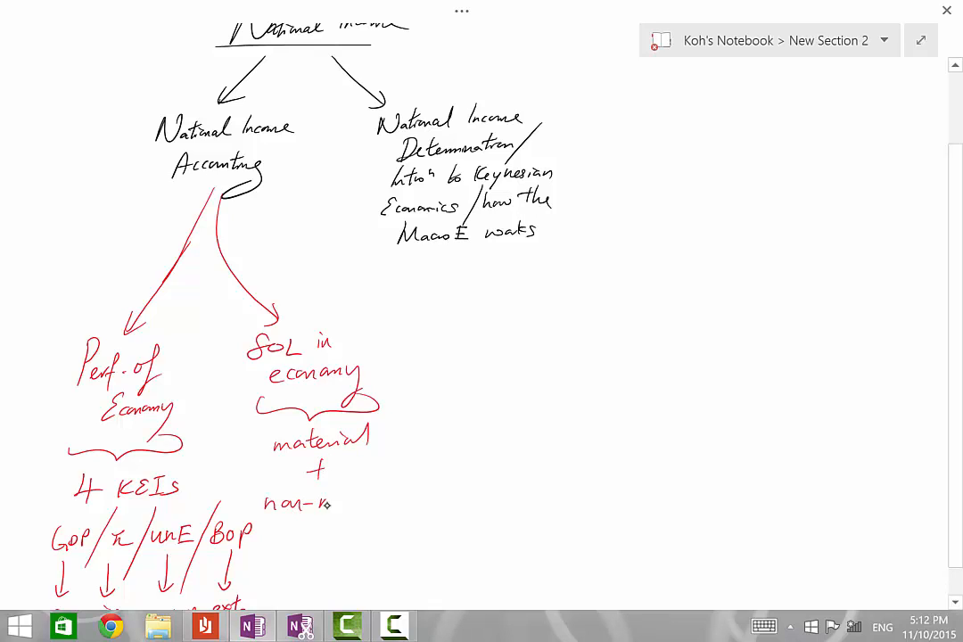
type("material")
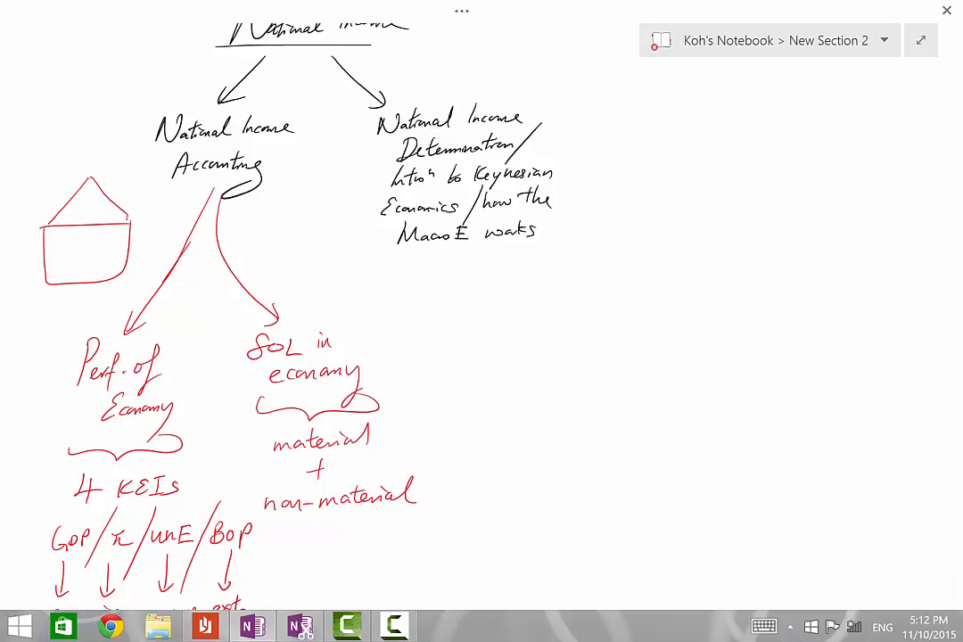
Step: Draw a smiley inside the house and write ': real GDP per capita' after 'material'
left_click_drag(67, 250, 102, 249)
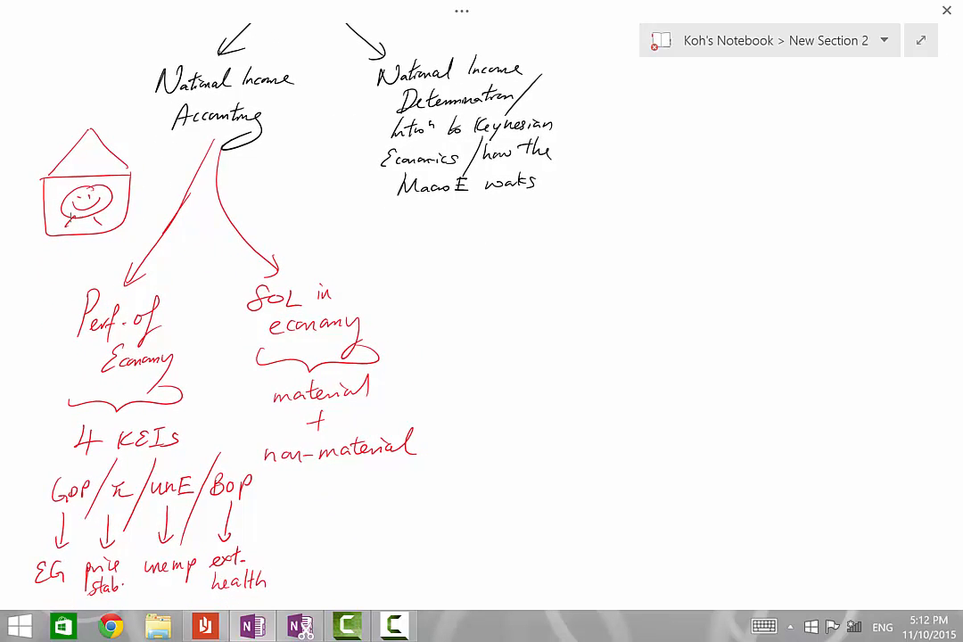
type(": re")
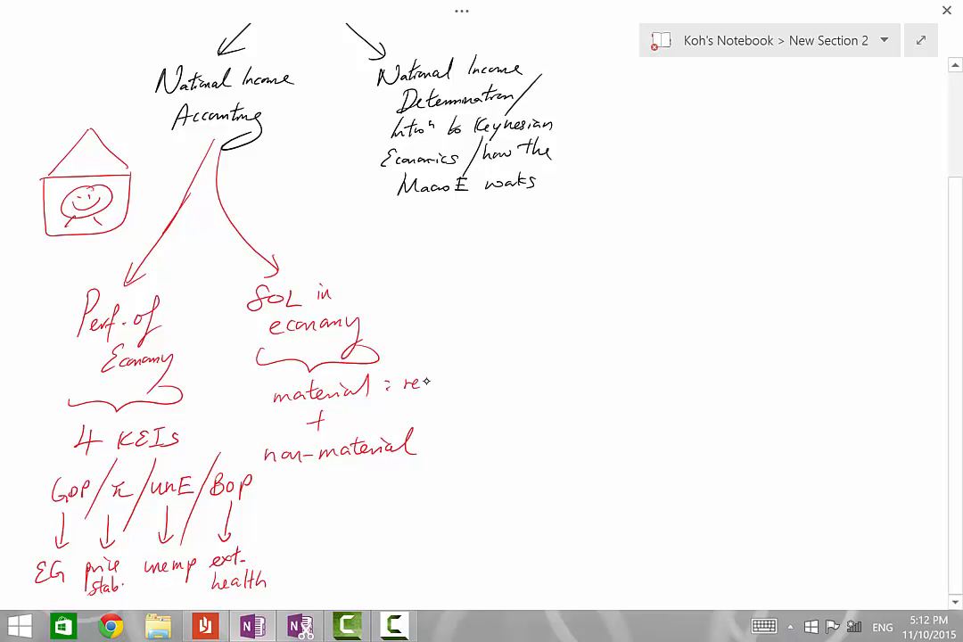
type("real GDP")
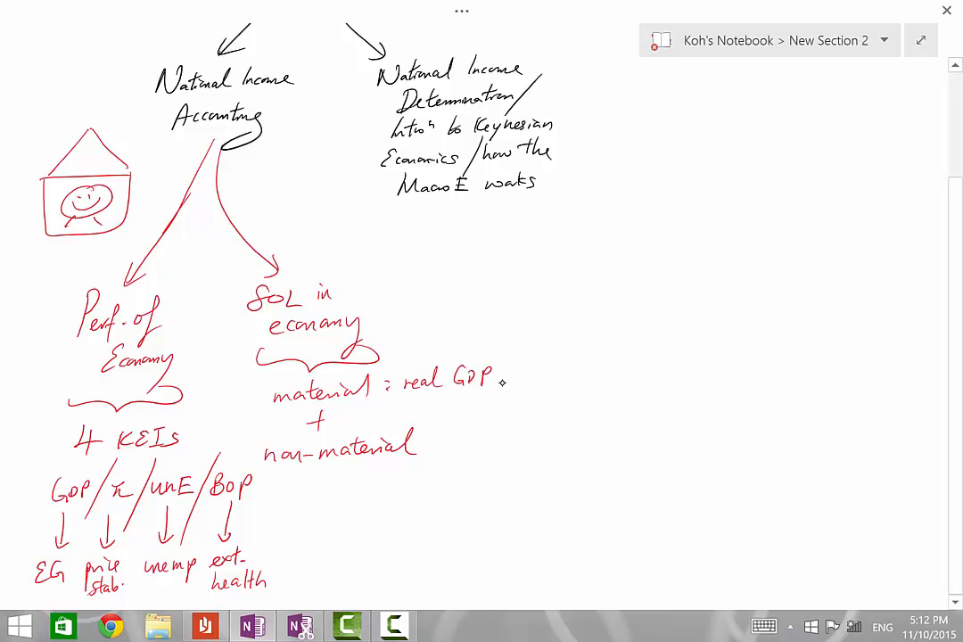
type("per capi")
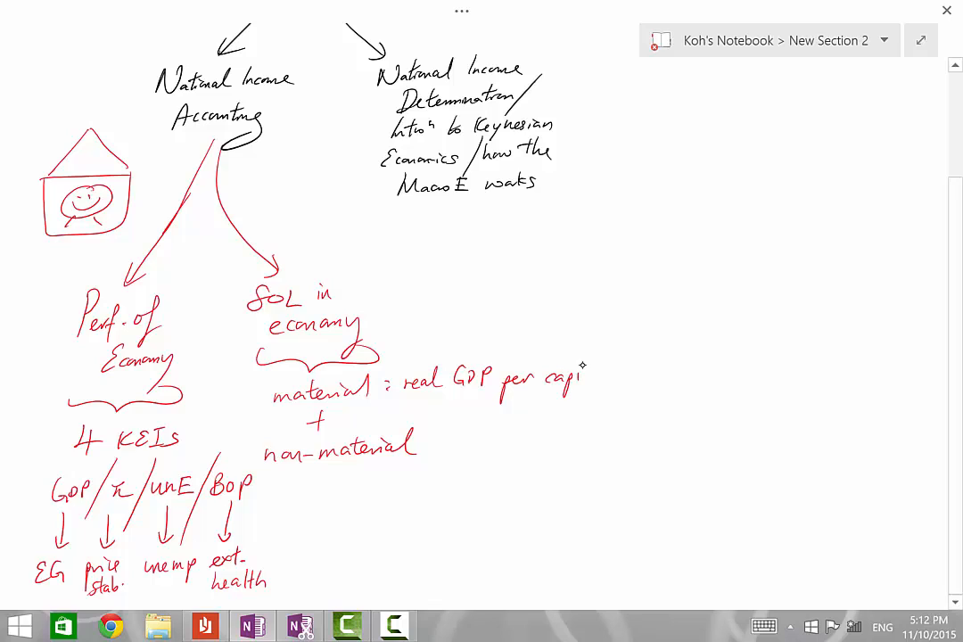
left_click_drag(580, 370, 606, 383)
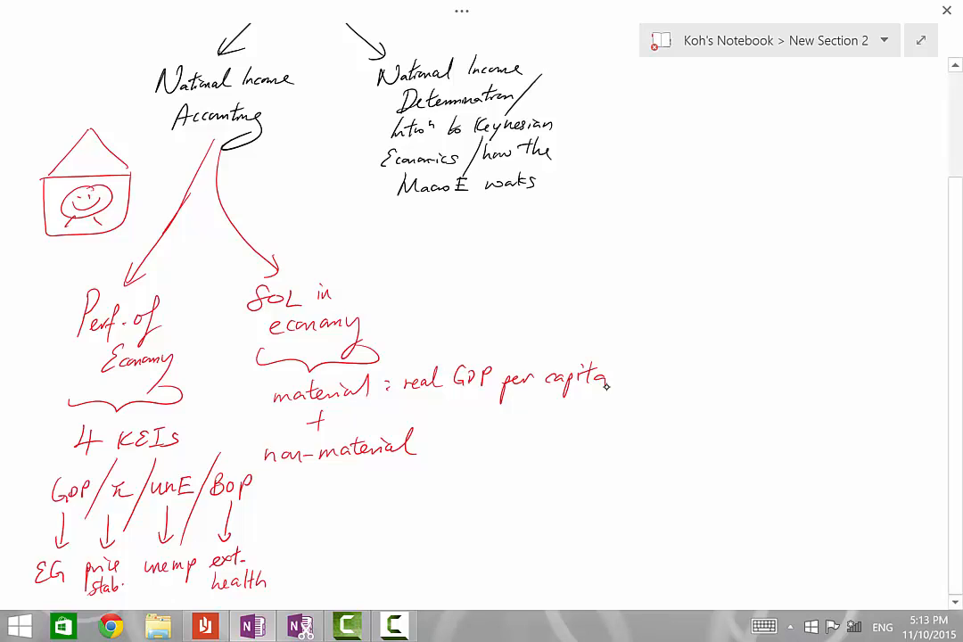
scroll("up", 3)
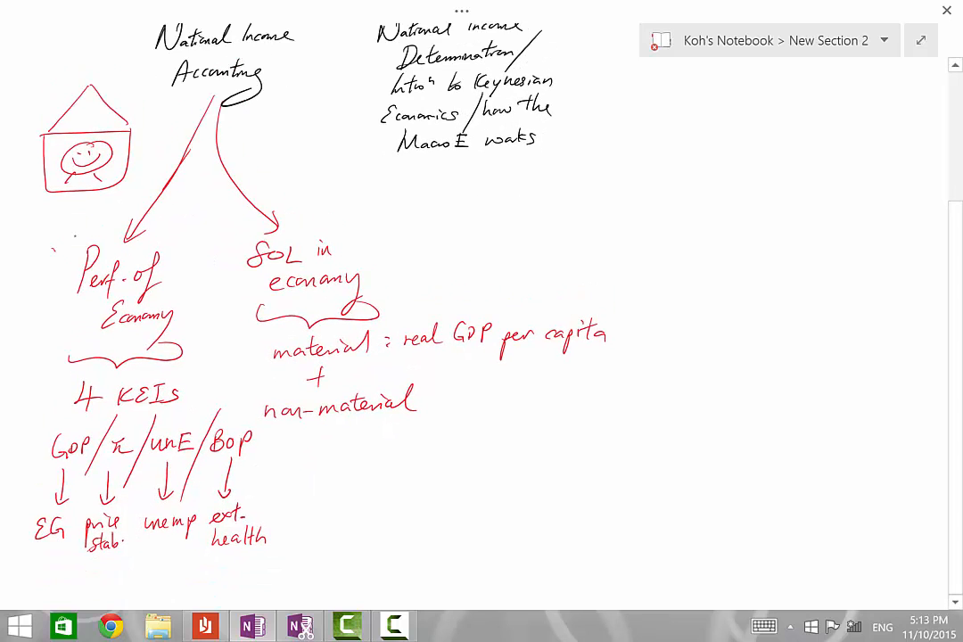
Step: Circle GDP in green in the KEIs row and in 'real GDP per capita'
scroll("down", 3)
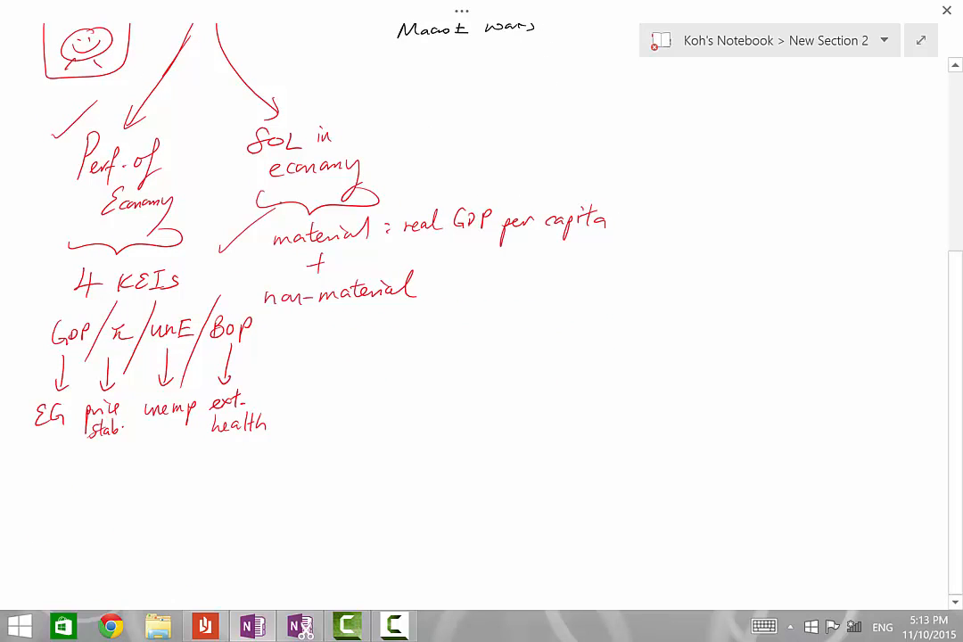
scroll("up", 3)
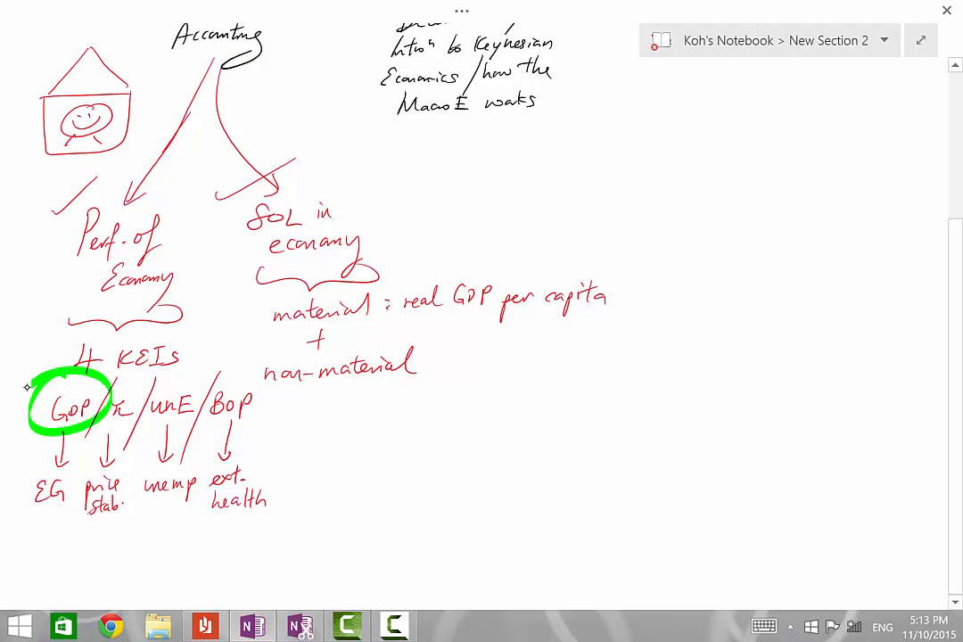
left_click_drag(445, 272, 499, 321)
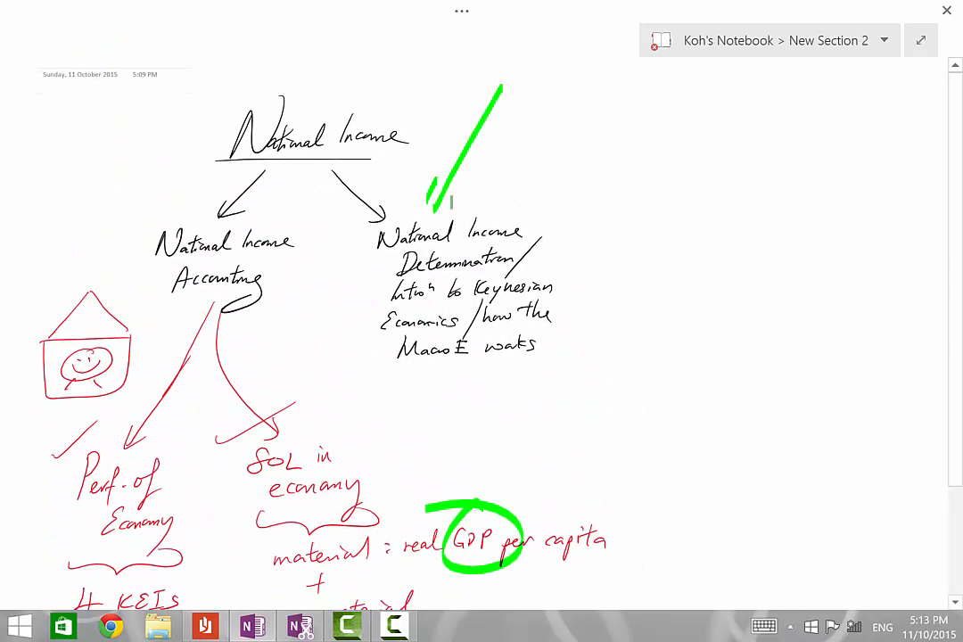
Step: Add a green arrow and 'how to measure eqm GDP' note, then arrows to CF, AE/Y, AD
left_click_drag(499, 89, 433, 214)
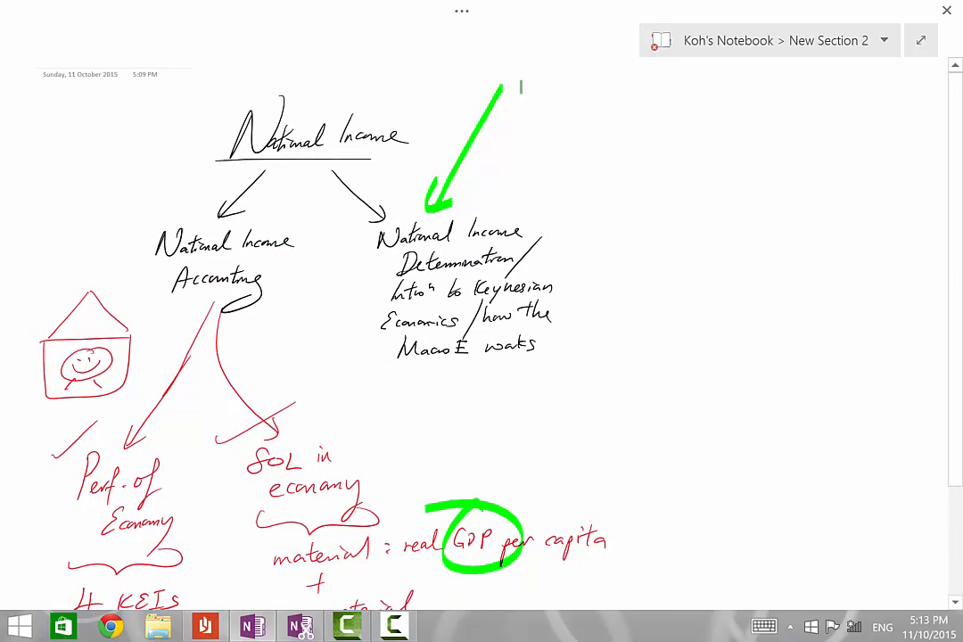
left_click_drag(513, 76, 638, 85)
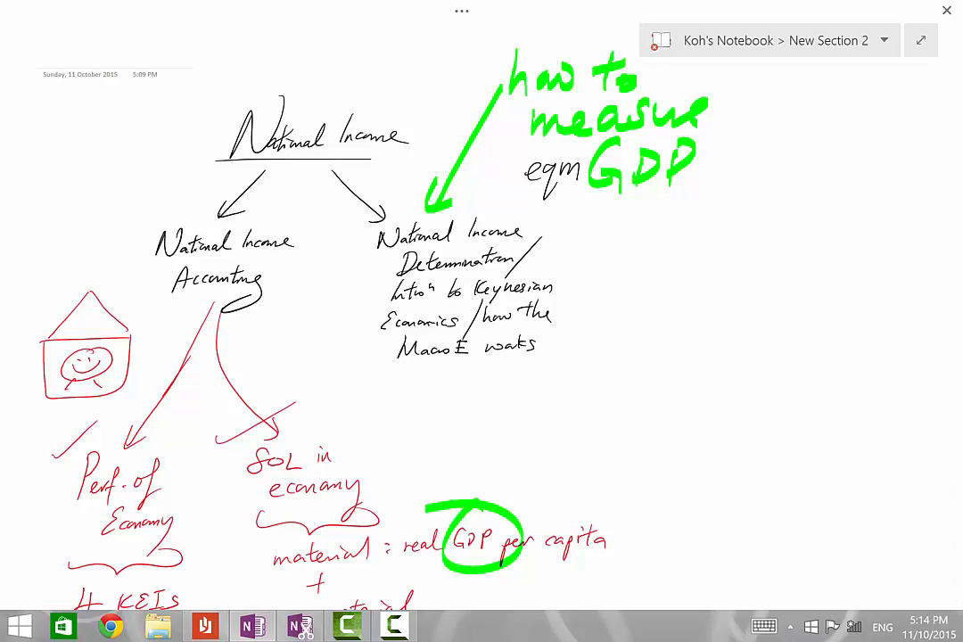
scroll("down", 3)
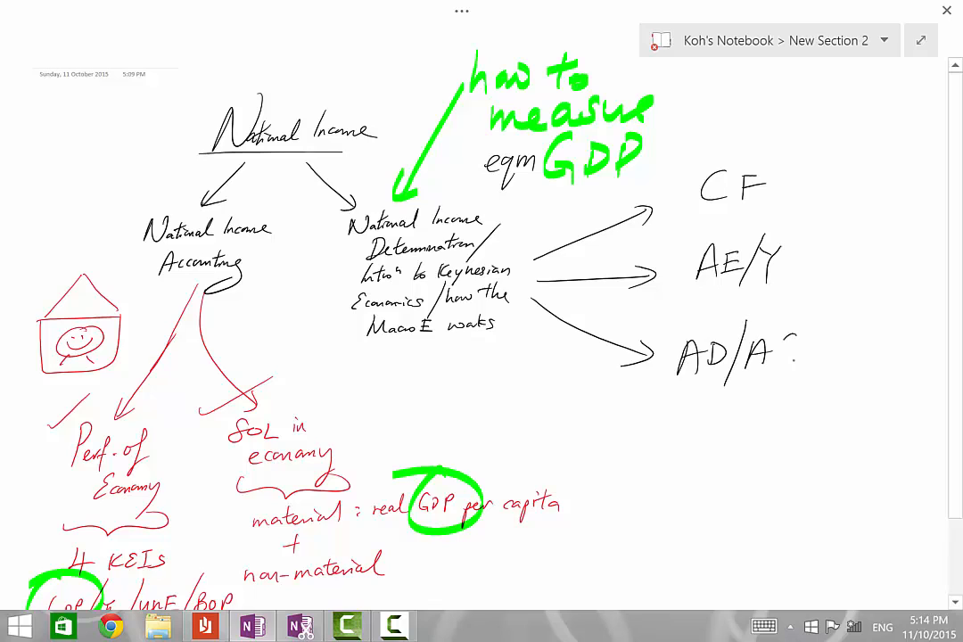
Step: Finish the 'AD/AS' label and write an underlined 'Uses' heading to its right
left_click_drag(771, 343, 793, 370)
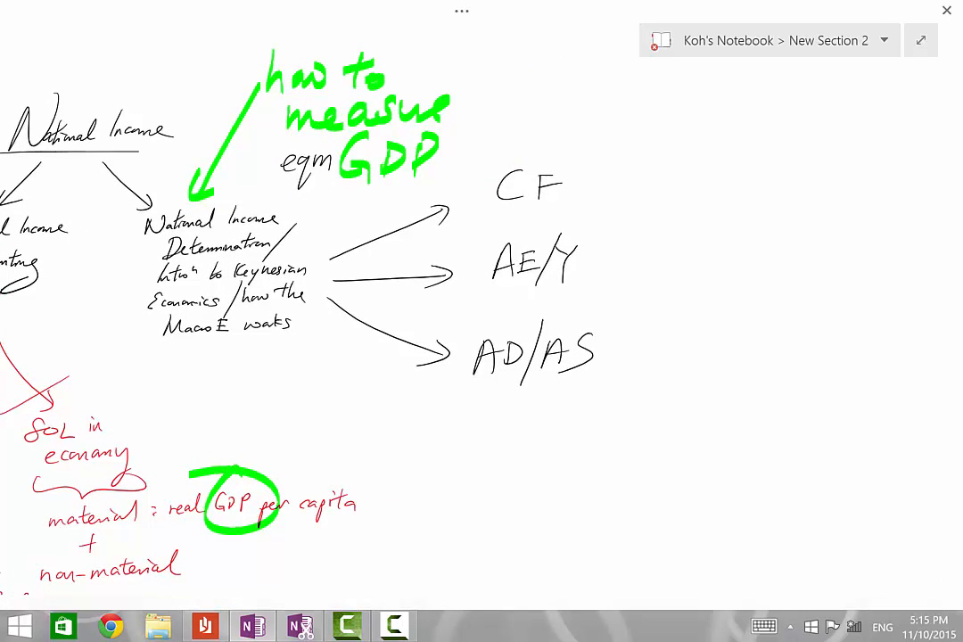
type("Uses")
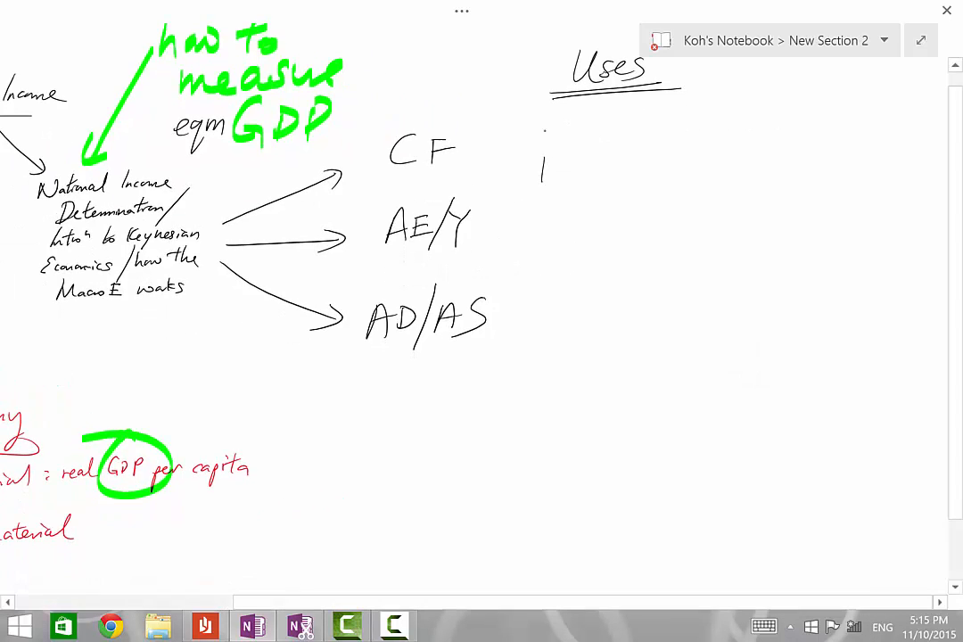
Step: Handwrite and circle the identity 'Income ≡ O/p ≡ expt' under Uses
left_click_drag(544, 157, 651, 156)
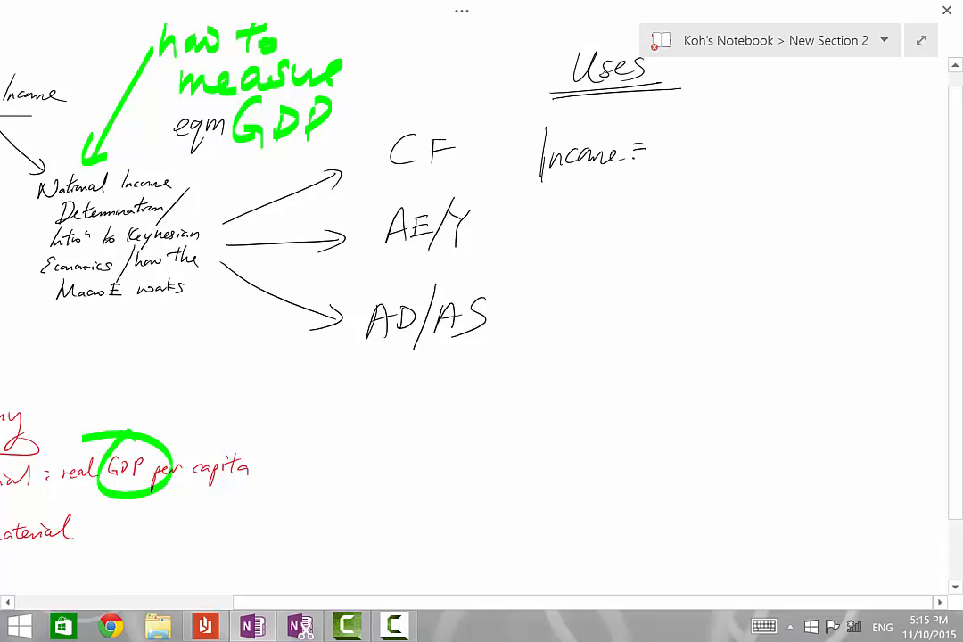
left_click_drag(664, 147, 736, 151)
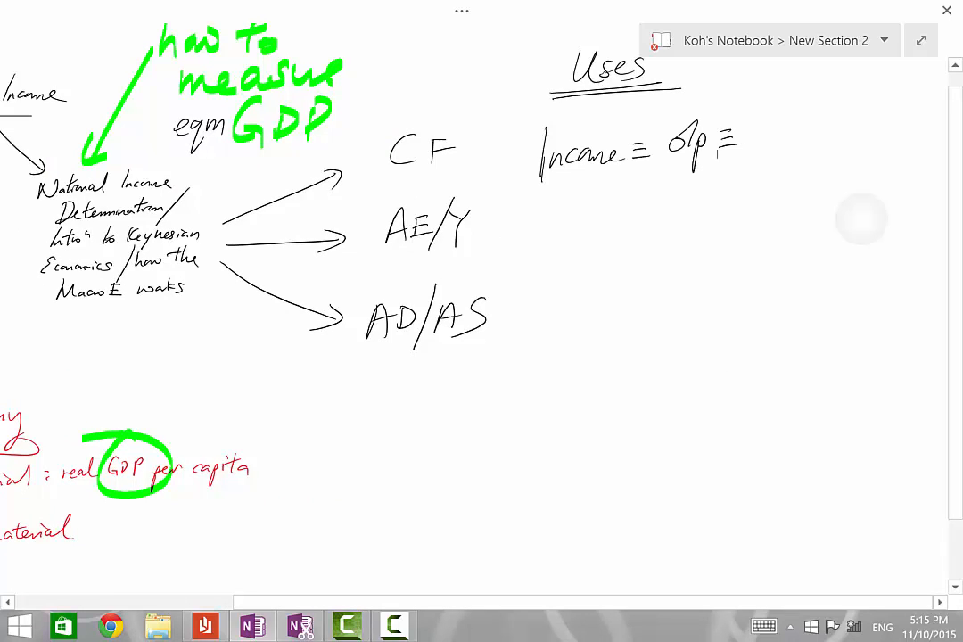
left_click_drag(749, 152, 829, 125)
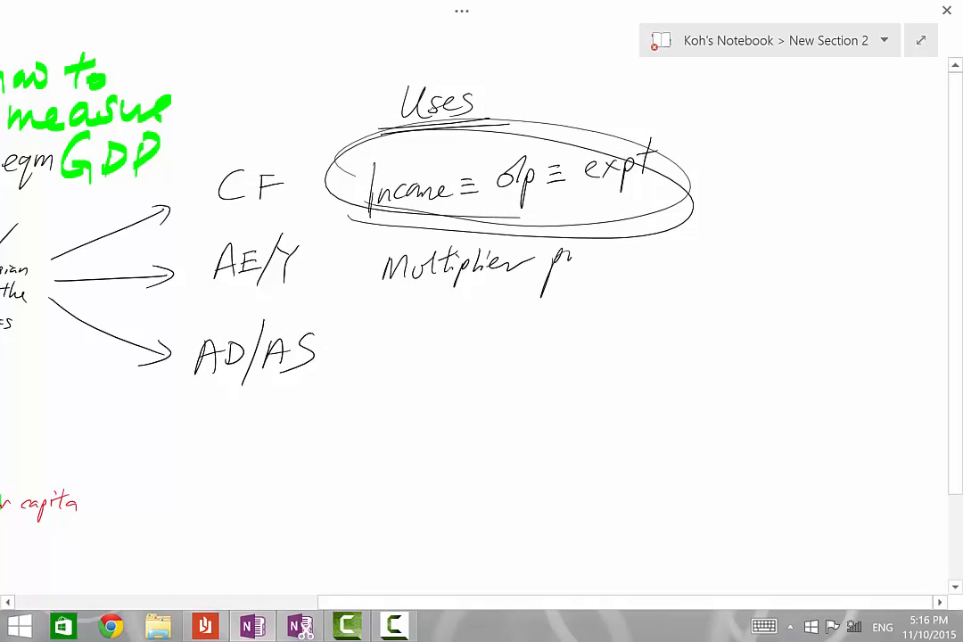
Step: Finish 'Multiplier process' and sketch the AE1/AE2 shift graph with ΔAE × k = ΔY
left_click_drag(544, 268, 678, 258)
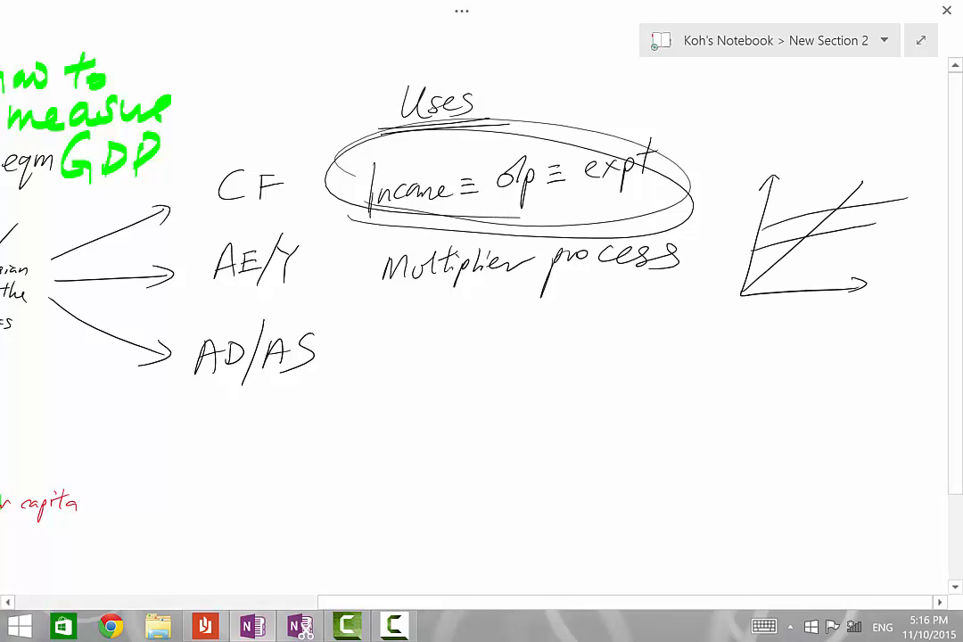
left_click_drag(892, 205, 909, 232)
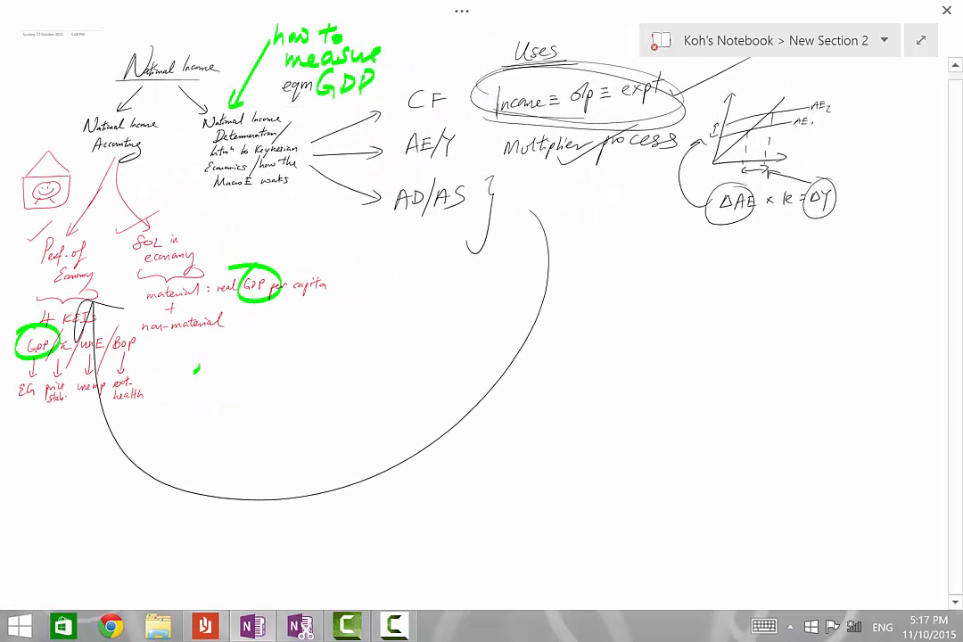
Step: Sketch AD/AS axes, circle GPL and Real GDP, and label π, EG and 'cyclical unemp'
scroll("down", 3)
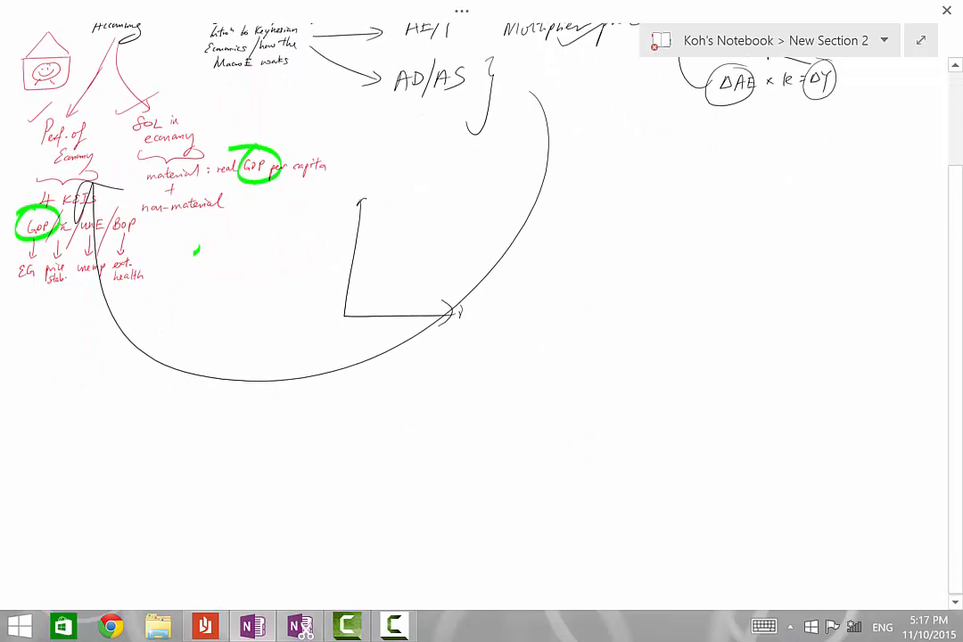
left_click_drag(459, 308, 495, 344)
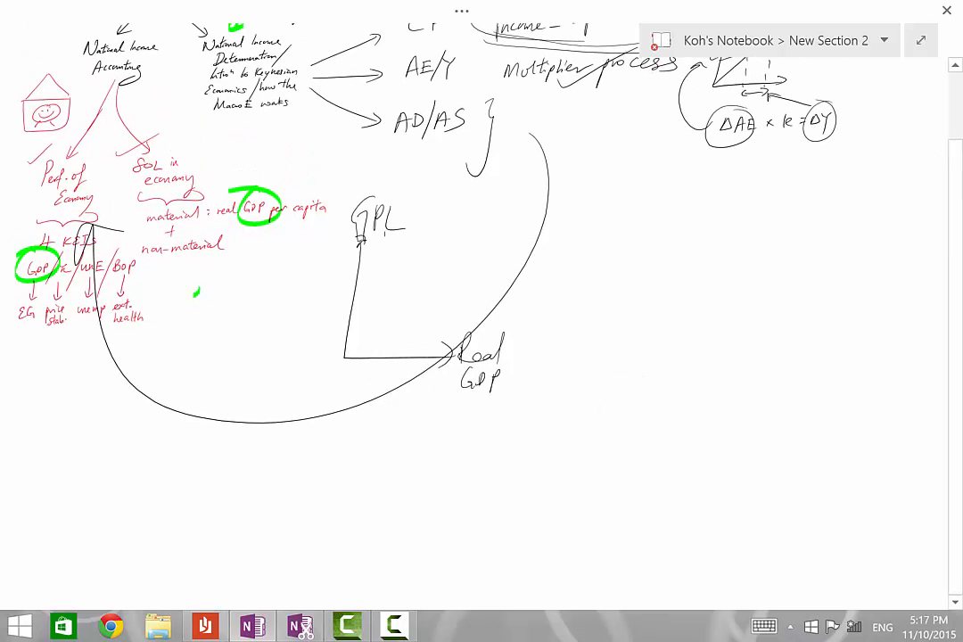
left_click_drag(325, 187, 396, 259)
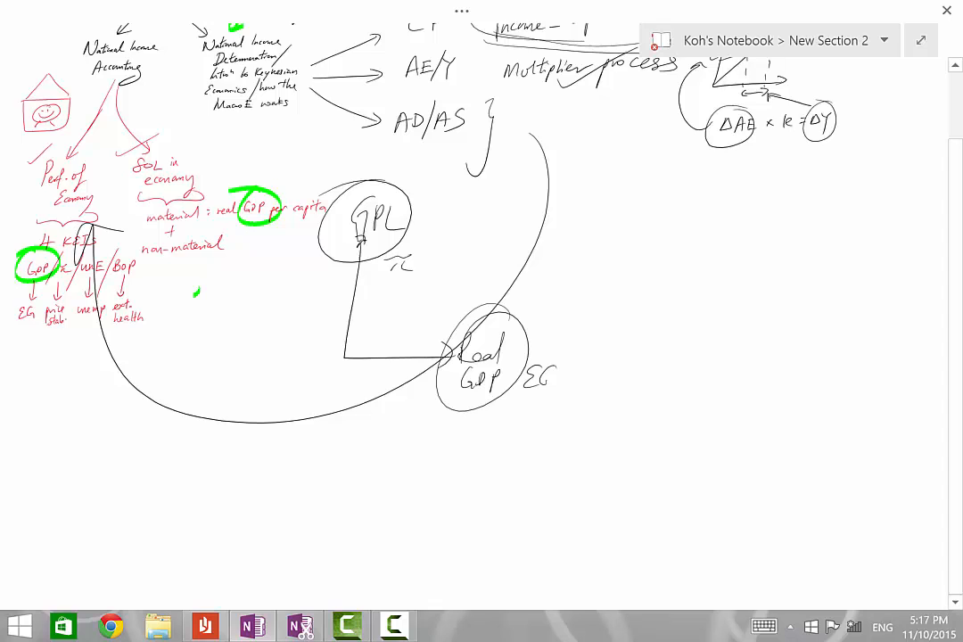
scroll("up", 3)
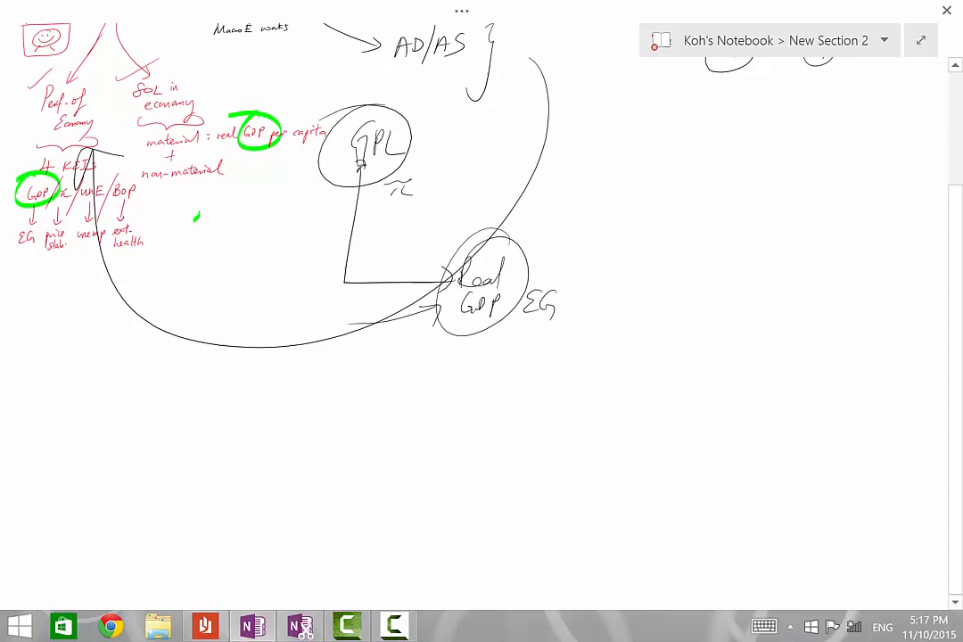
left_click_drag(339, 347, 374, 366)
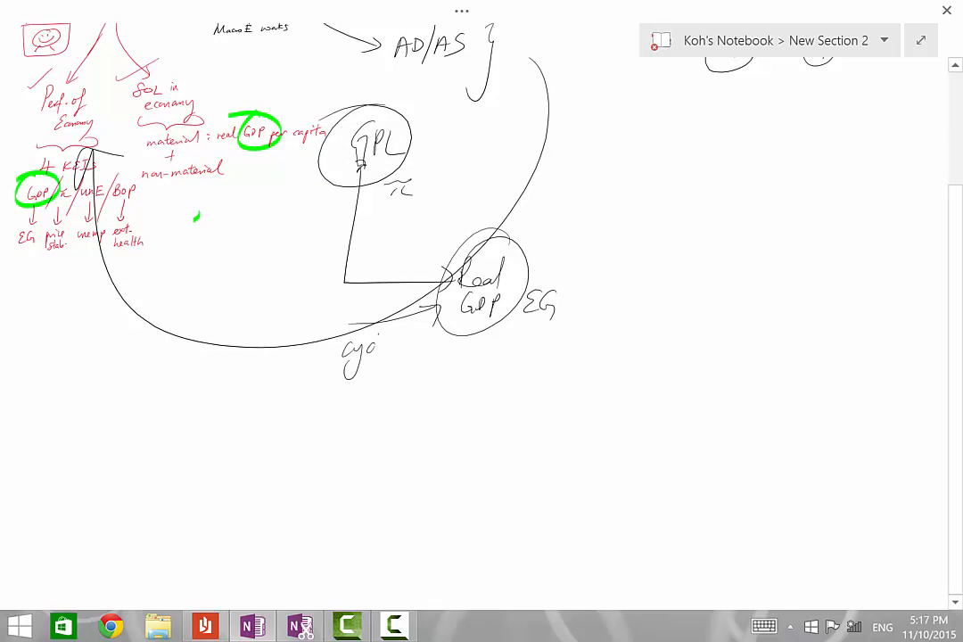
type("cyclical unemp")
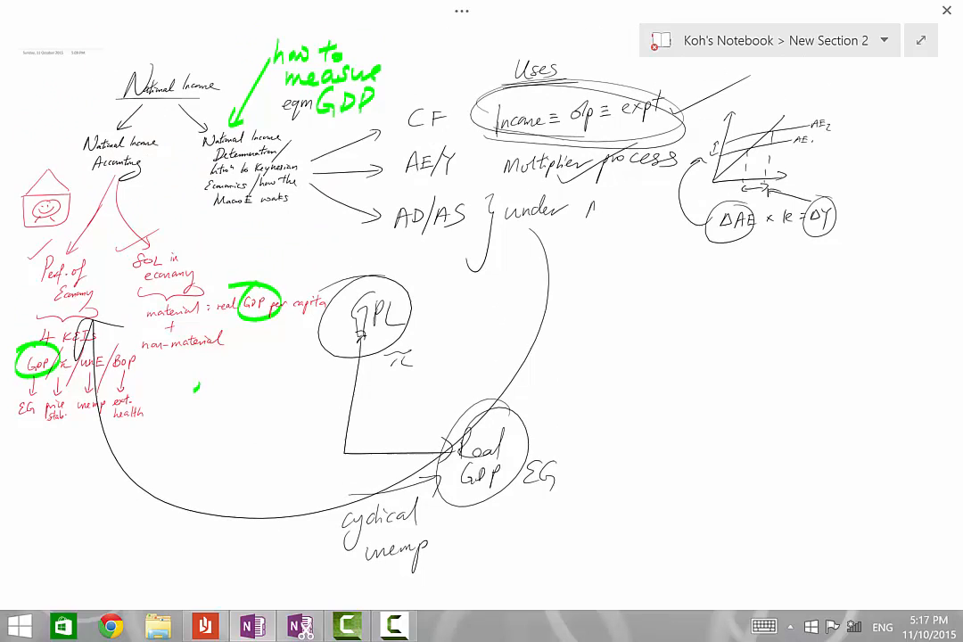
type("MG")
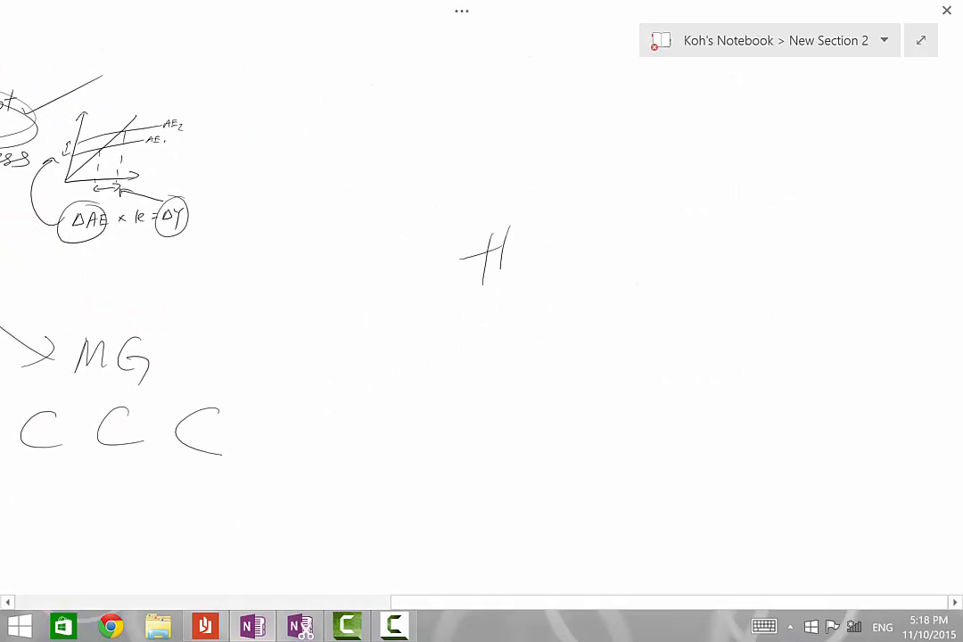
Step: Handwrite the full contact email address, user name and domain, in black pen right of the AE graph
left_click_drag(481, 258, 637, 259)
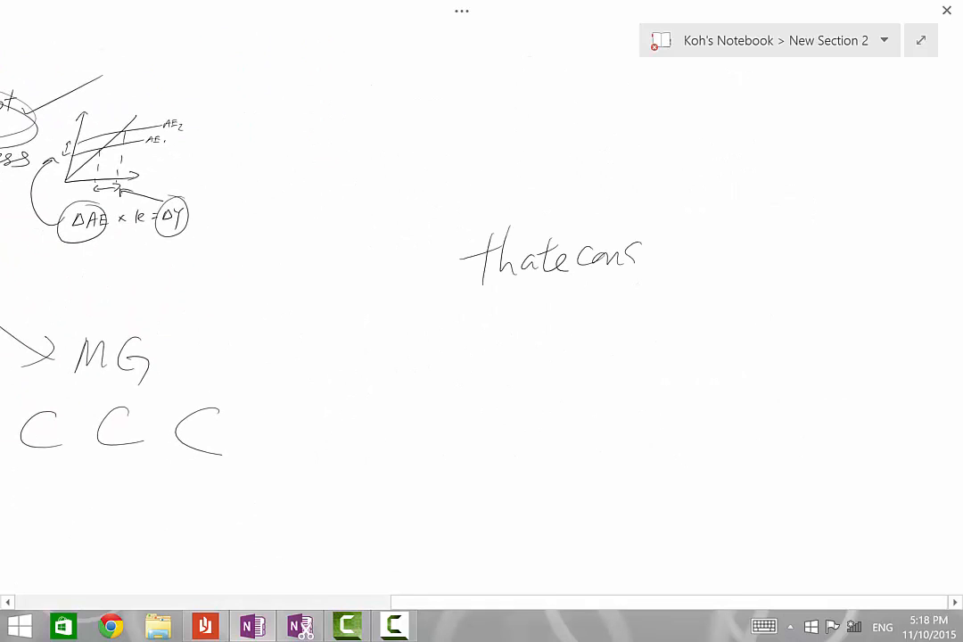
left_click_drag(642, 250, 785, 241)
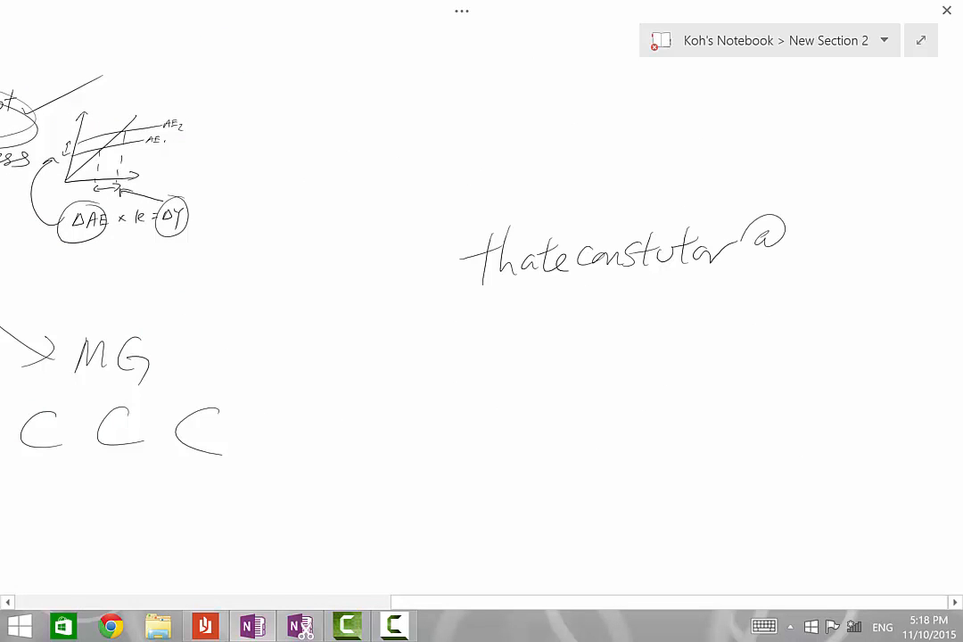
left_click_drag(794, 241, 874, 250)
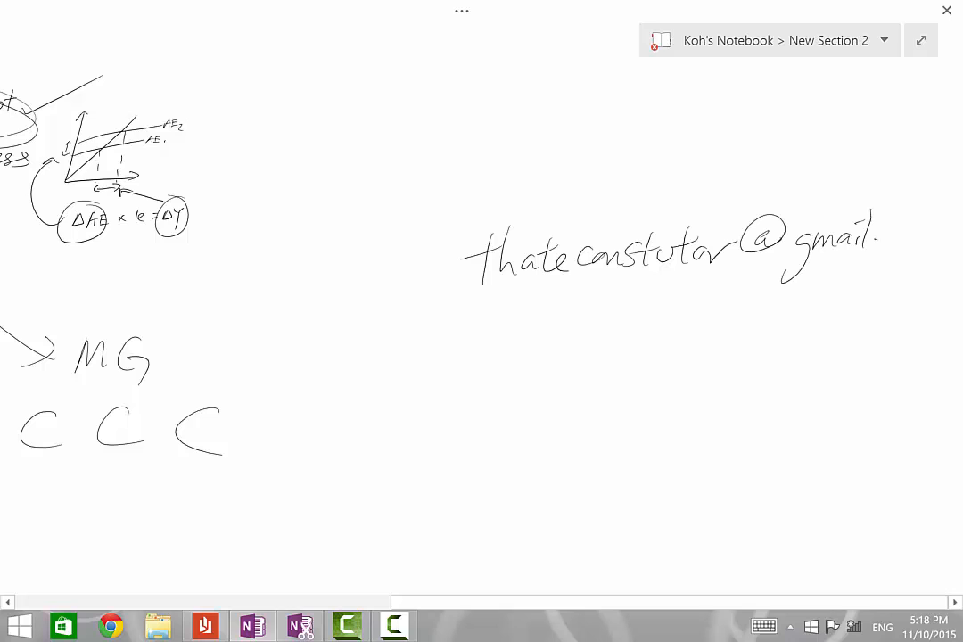
left_click_drag(879, 241, 936, 258)
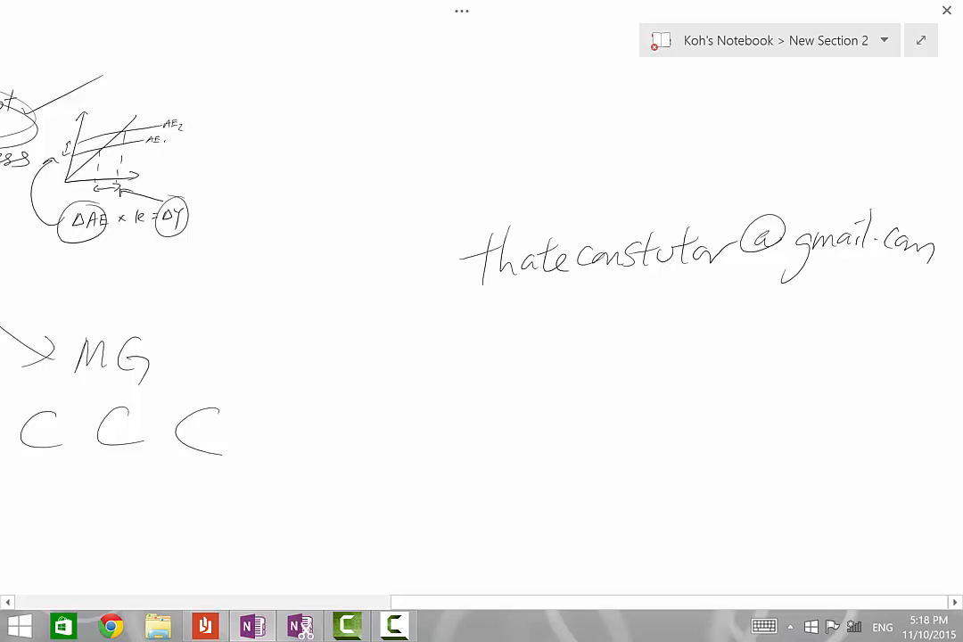